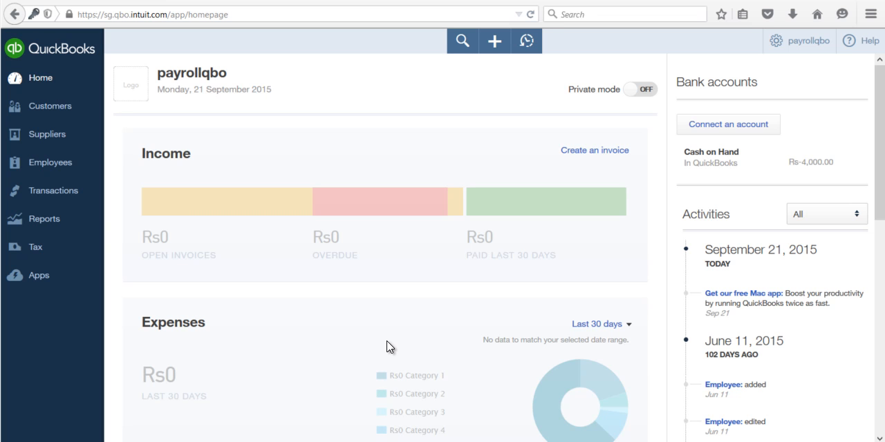
- Go to the Employees page with the 2015 payroll cost breakdown and employee list
{"action": "left_click", "coordinate": [49, 163]}
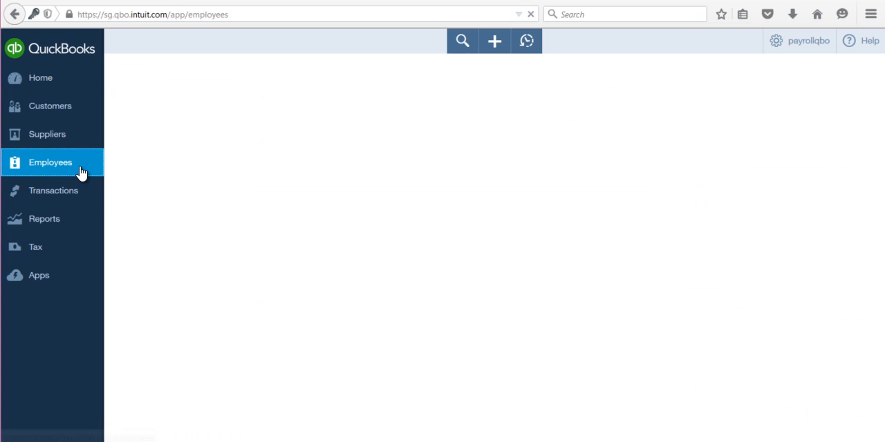
{"action": "left_click", "coordinate": [50, 161]}
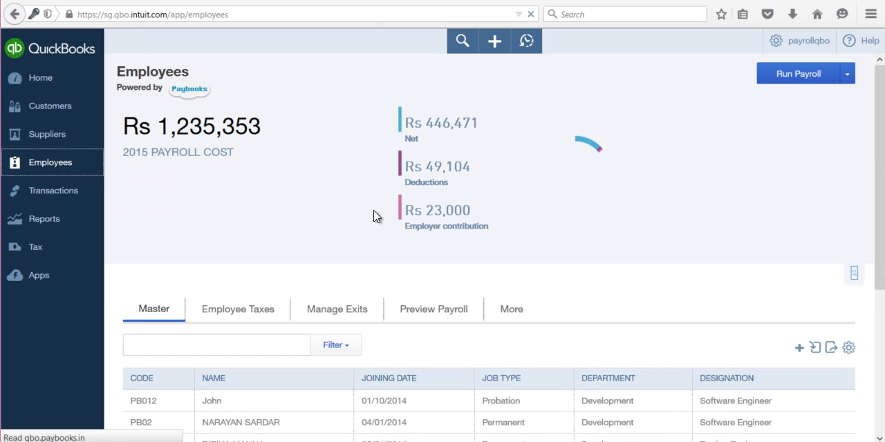
- Choose the Edit Pay details option from the More employee functions
{"action": "left_click", "coordinate": [511, 310]}
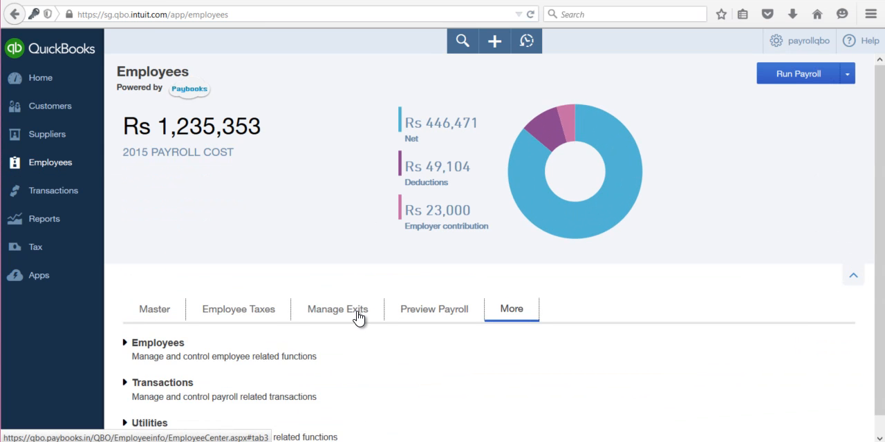
{"action": "scroll", "scroll_direction": "down", "scroll_amount": 3}
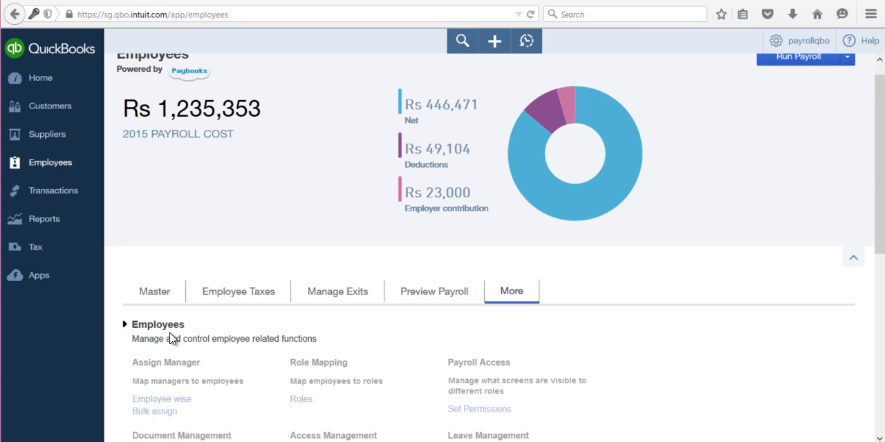
{"action": "scroll", "scroll_direction": "down", "scroll_amount": 3}
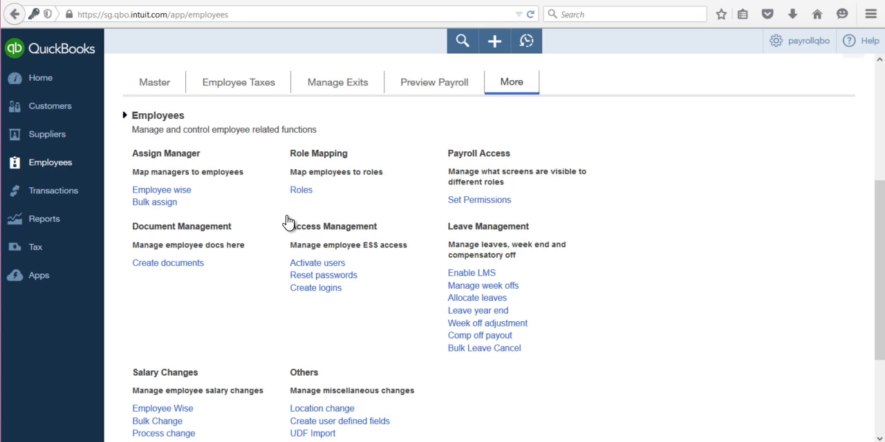
{"action": "scroll", "scroll_direction": "down", "scroll_amount": 3}
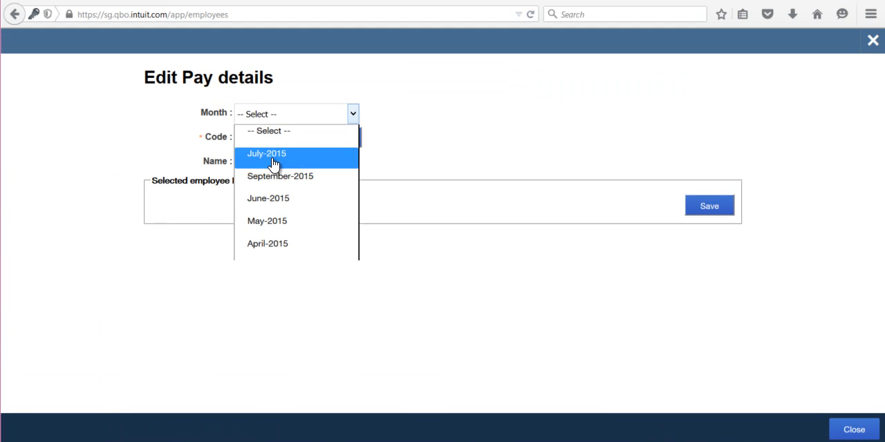
{"action": "left_click", "coordinate": [265, 153]}
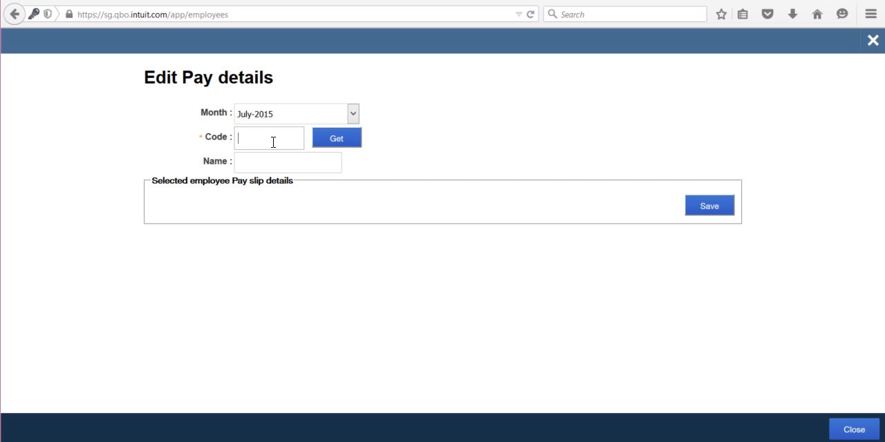
{"action": "type", "text": "pb02"}
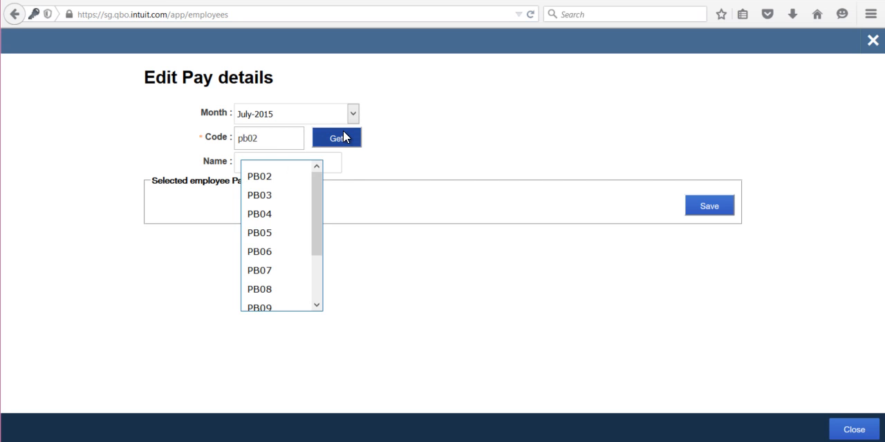
{"action": "left_click", "coordinate": [337, 138]}
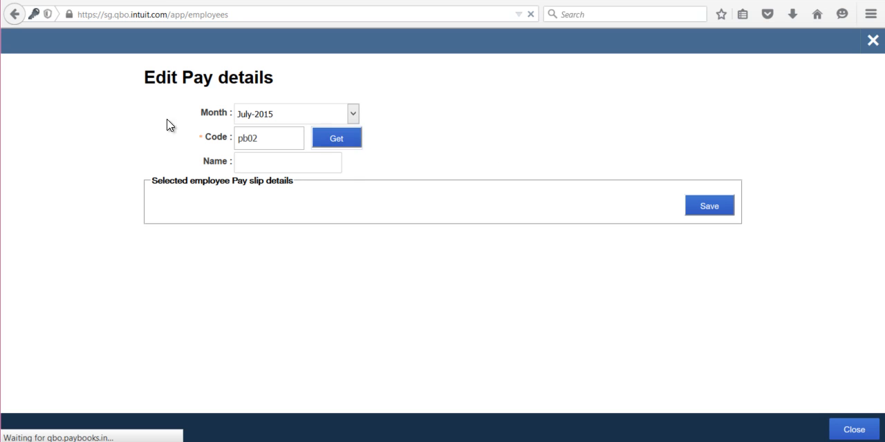
{"action": "left_click", "coordinate": [336, 138]}
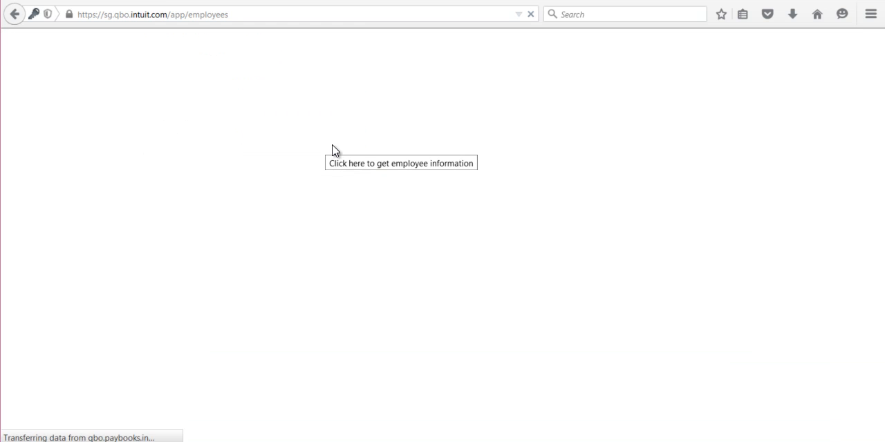
- Enter BASIC 20000, House Rent Allowance 10000 and a new Conveyance Allowance of 500
{"action": "left_click", "coordinate": [401, 163]}
{"action": "type", "text": "2"}
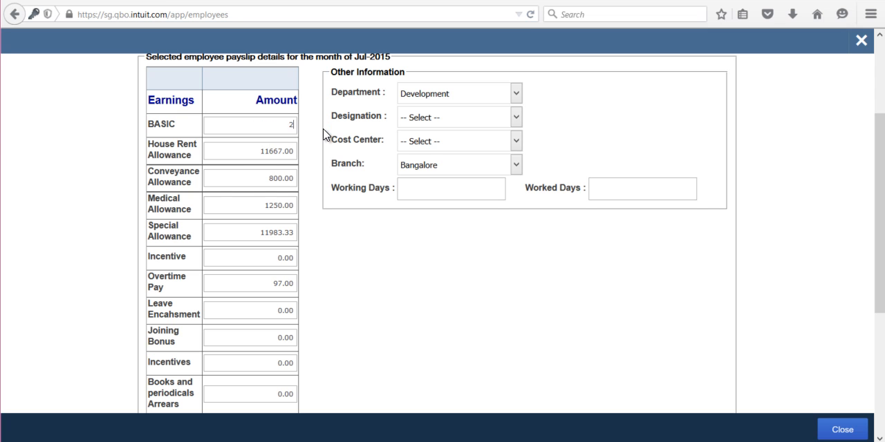
{"action": "type", "text": "0000"}
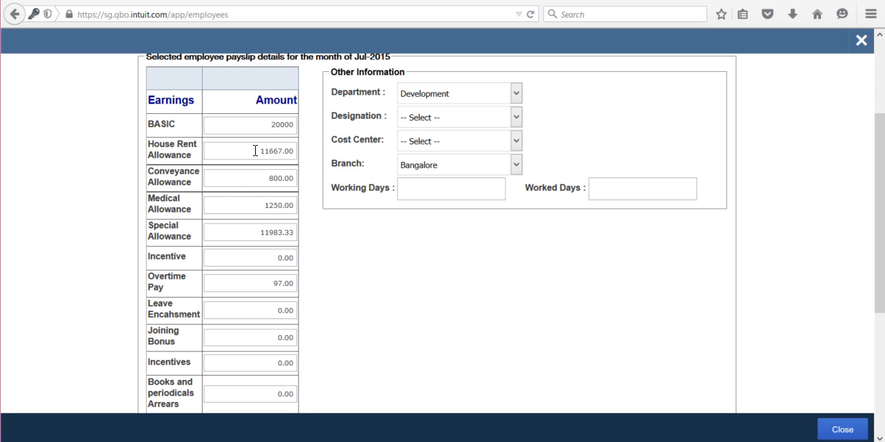
{"action": "type", "text": "10000"}
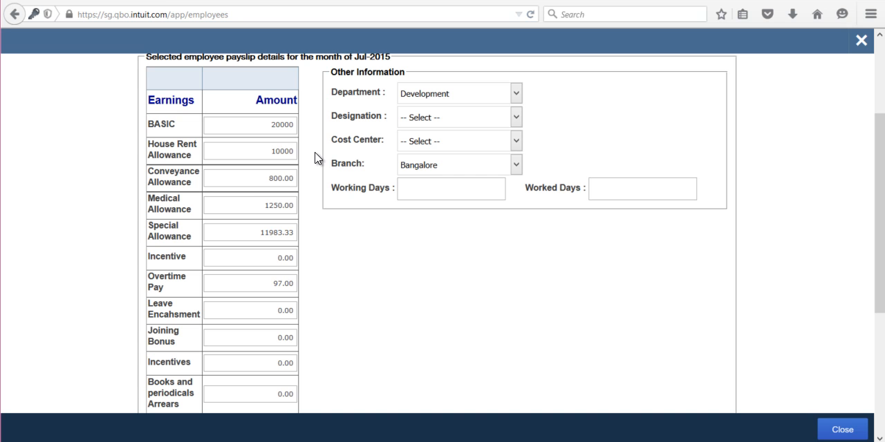
{"action": "type", "text": "5"}
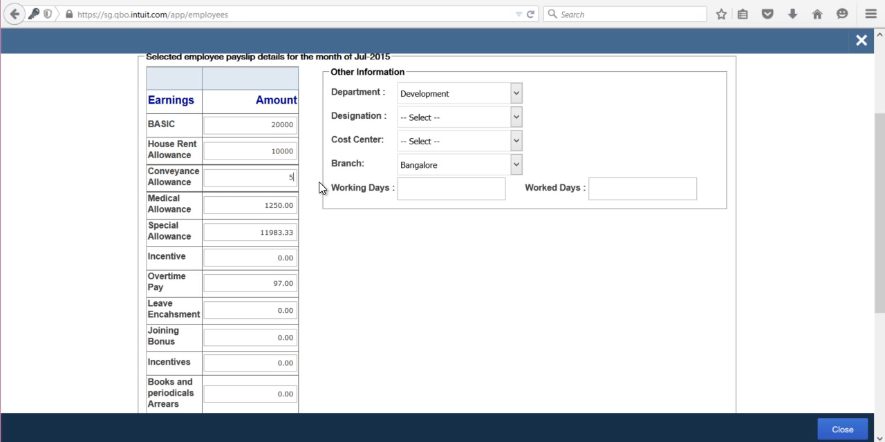
{"action": "scroll", "scroll_direction": "down", "scroll_amount": 3}
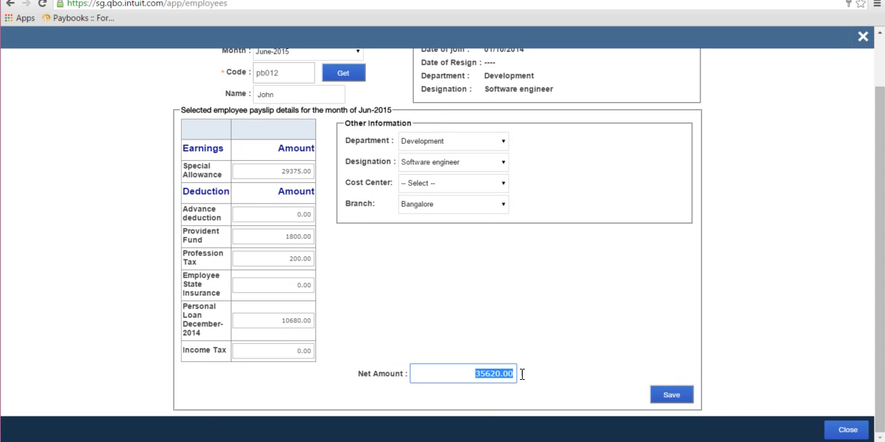
{"action": "mouse_move", "coordinate": [524, 381]}
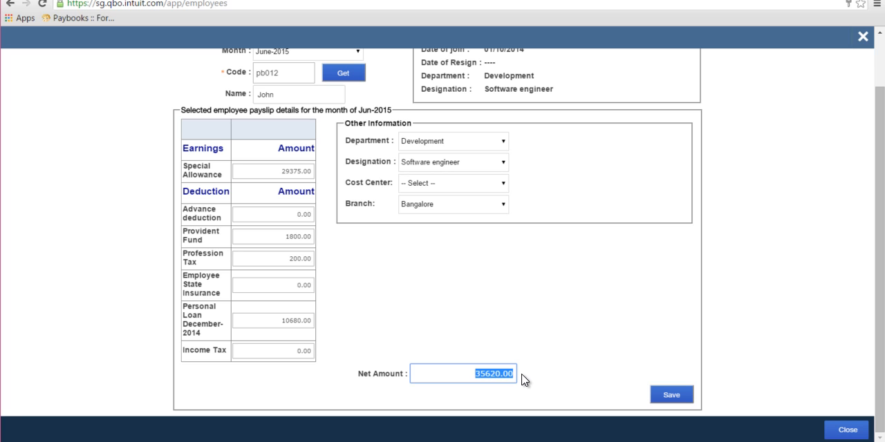
- Set the Net Amount to 50000 and save the payslip
{"action": "type", "text": "50000"}
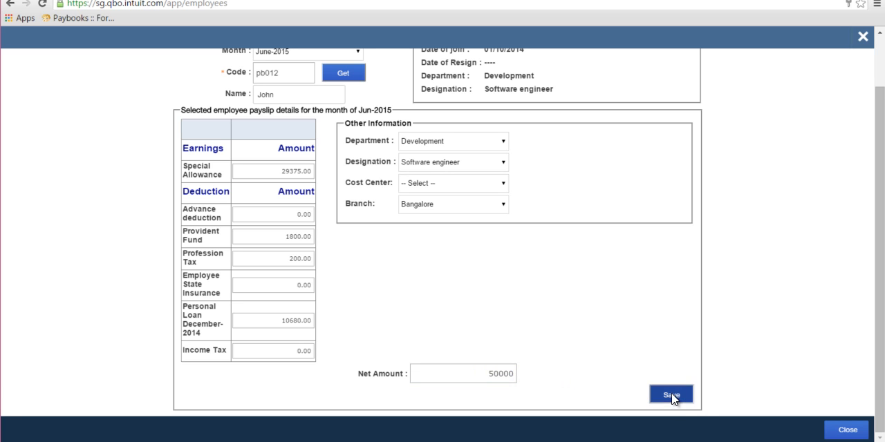
{"action": "left_click", "coordinate": [670, 394]}
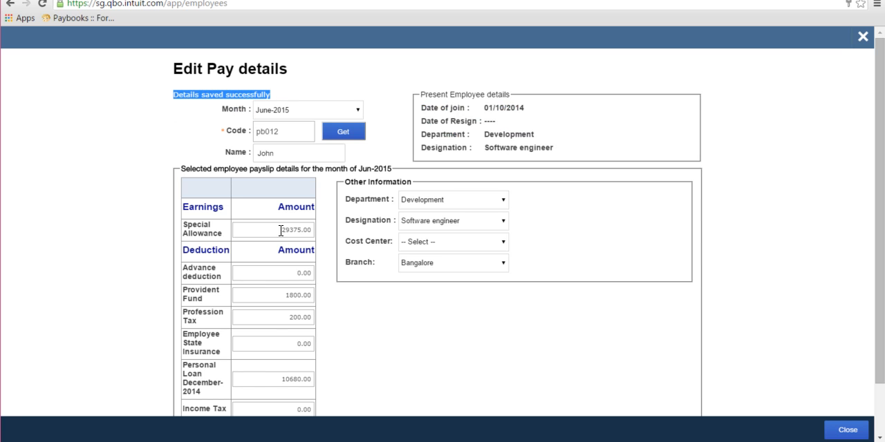
{"action": "scroll", "scroll_direction": "down", "scroll_amount": 3}
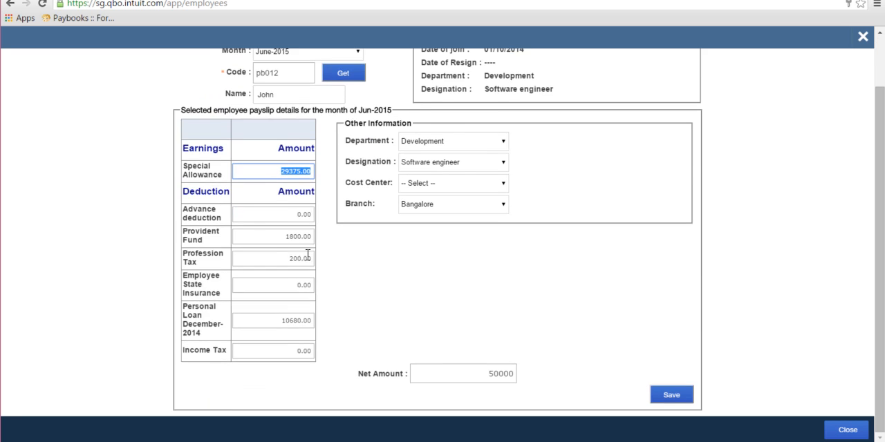
{"action": "left_click", "coordinate": [670, 395]}
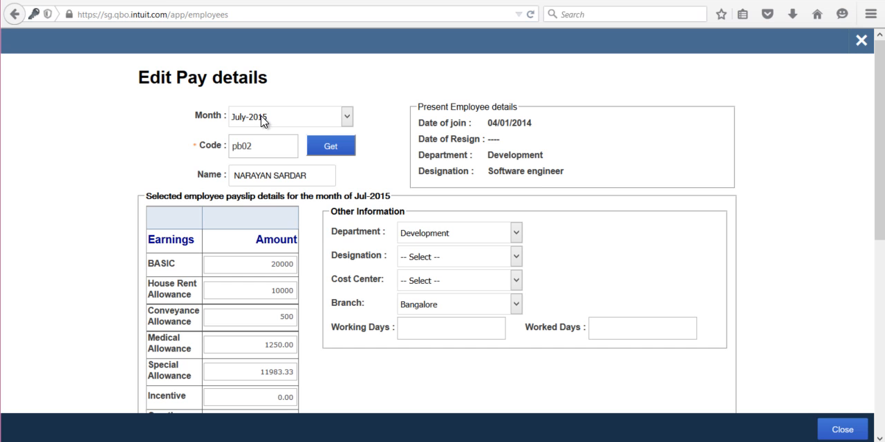
- Review pb02's July-2015 earnings: BASIC 20000, House Rent 10000, Conveyance 500
{"action": "scroll", "scroll_direction": "down", "scroll_amount": 3}
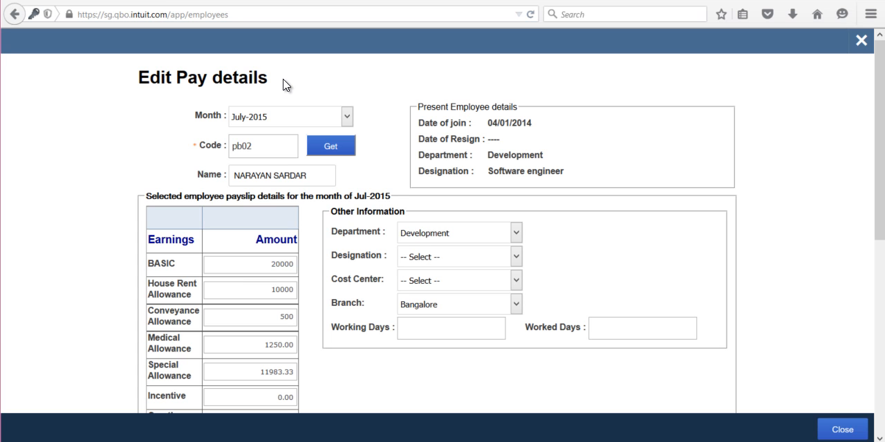
{"action": "mouse_move", "coordinate": [157, 74]}
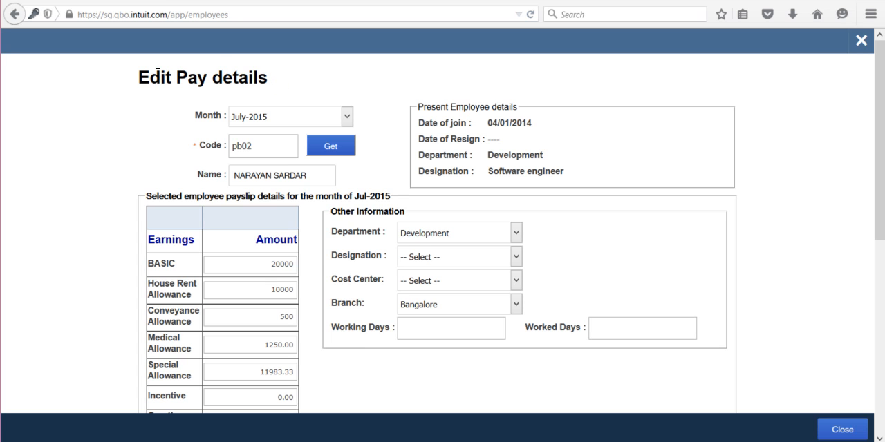
{"action": "double_click", "coordinate": [155, 78]}
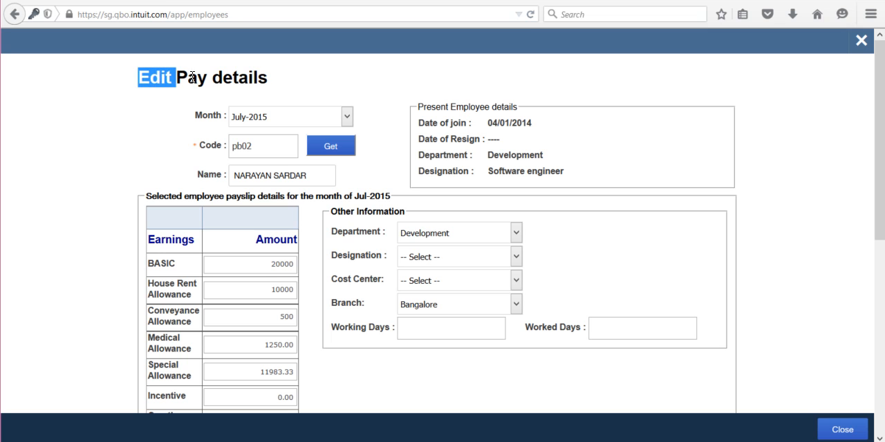